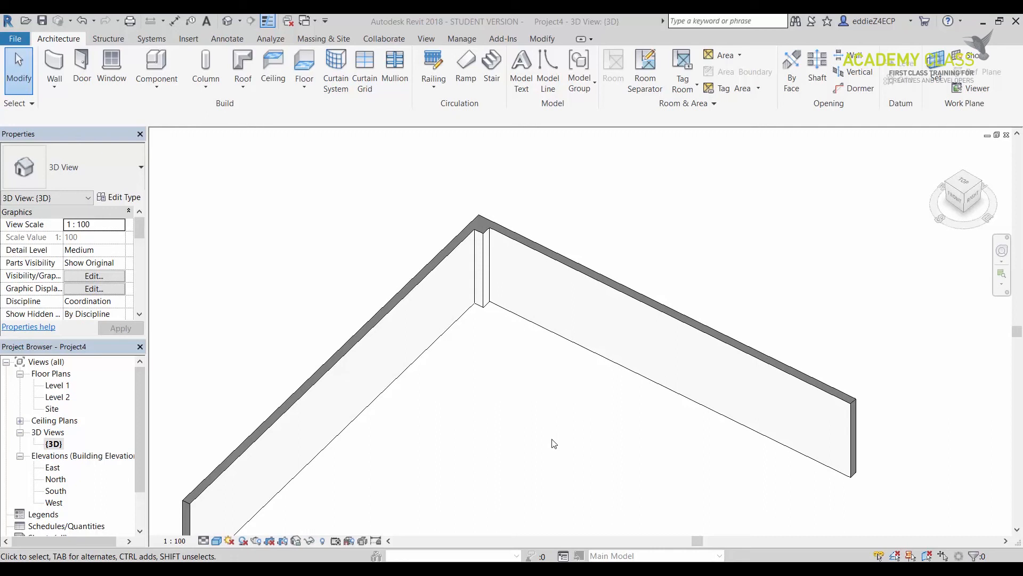
mouse_move(531, 380)
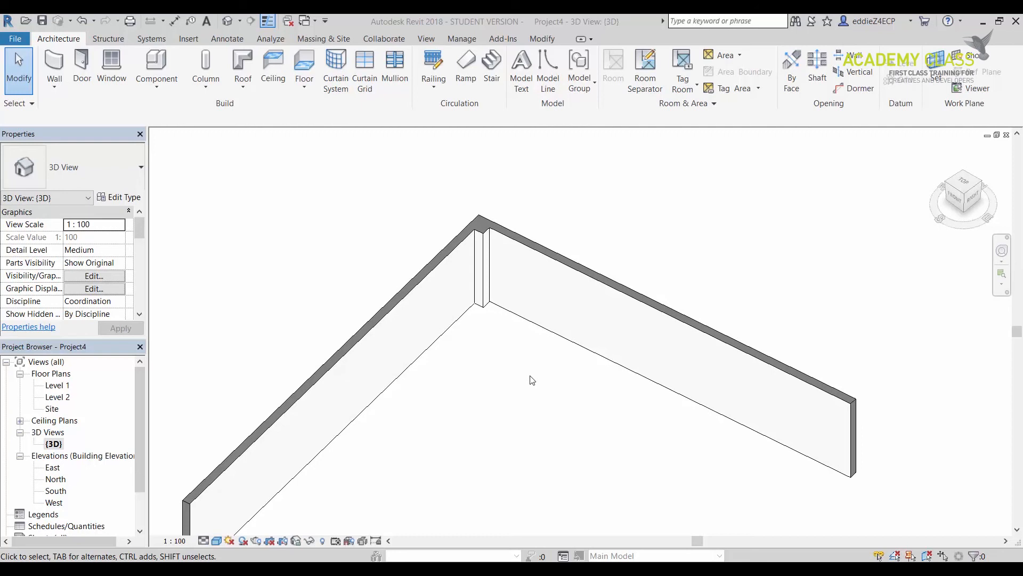
mouse_move(506, 389)
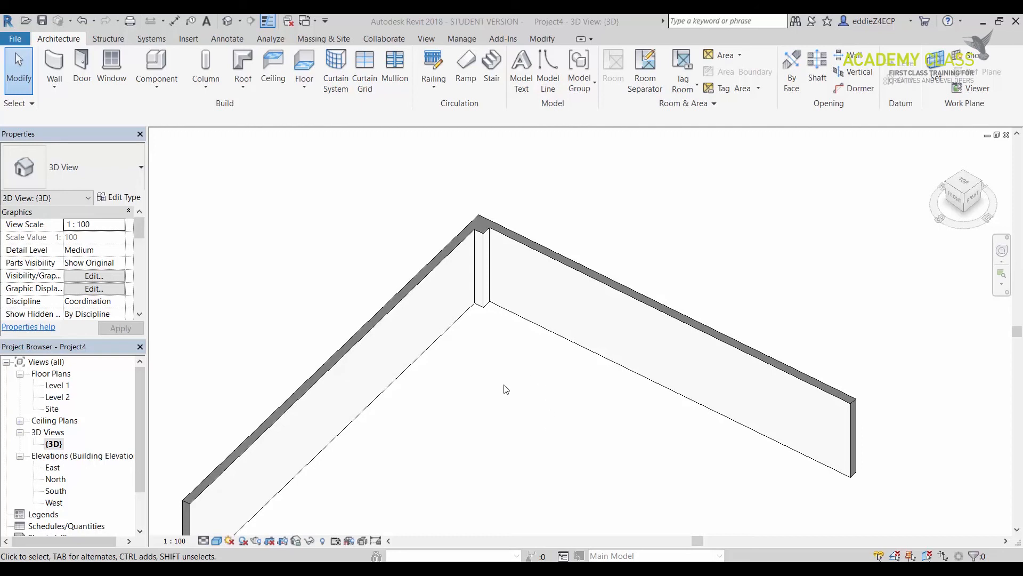
Dismiss the unsaved-project reminder and start a wall sweep with the Interior profile
click(53, 69)
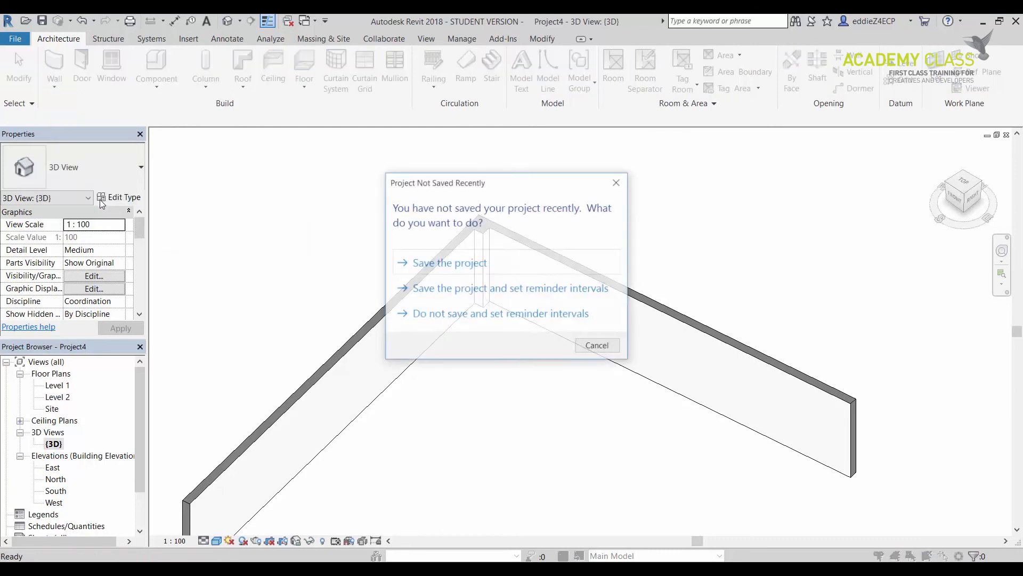
click(499, 314)
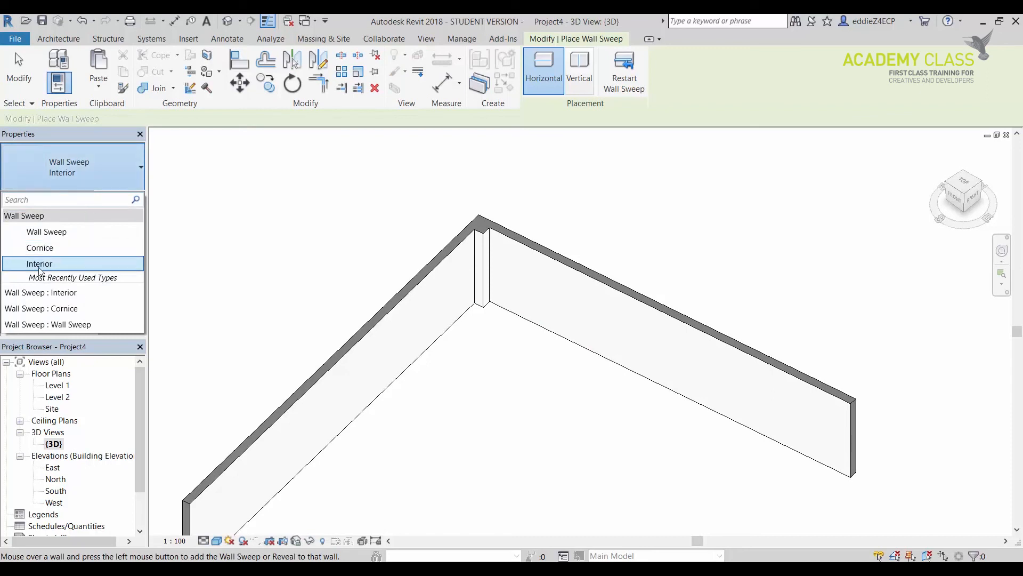
click(39, 263)
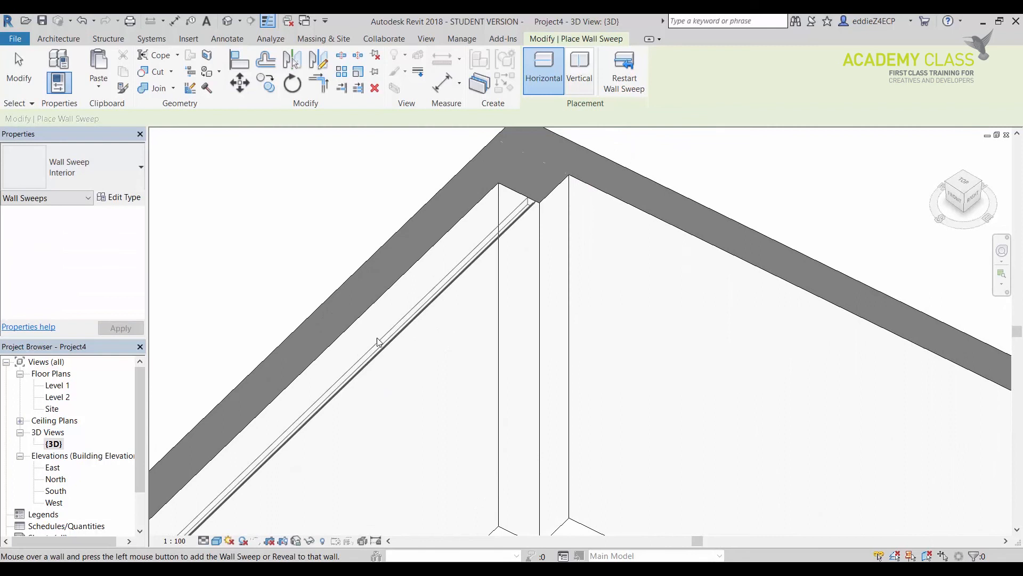
mouse_move(382, 311)
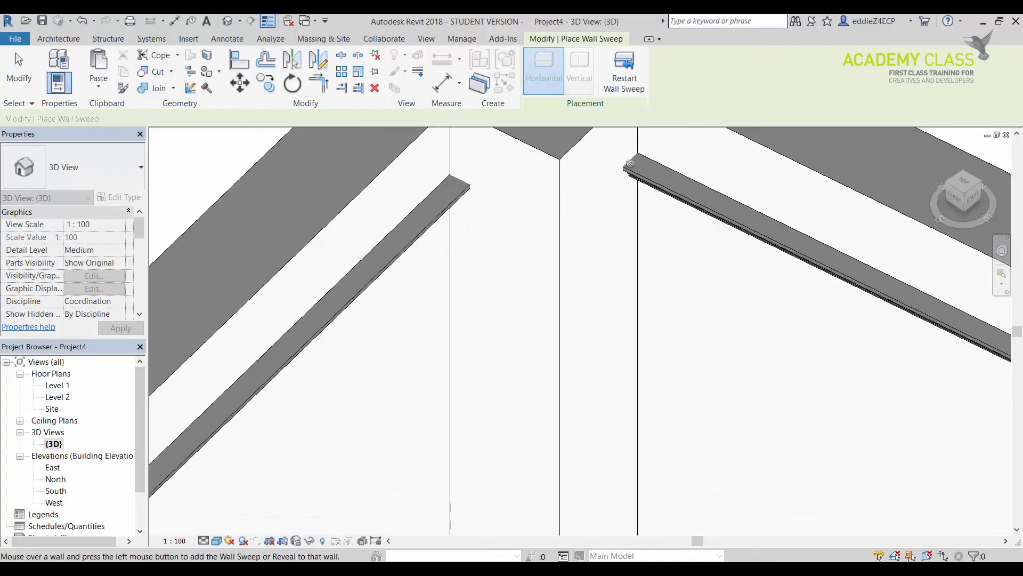
mouse_move(595, 180)
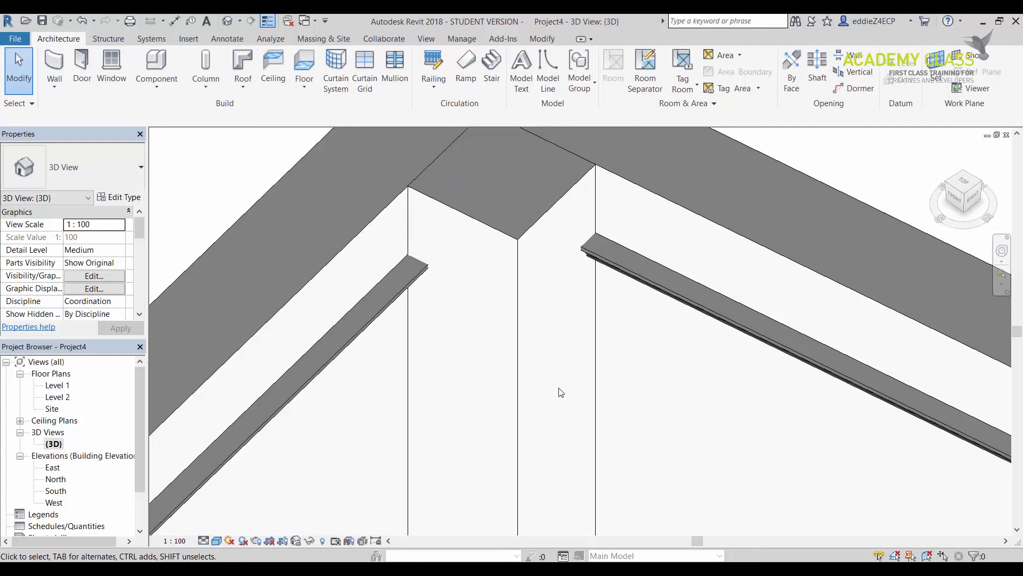
Select a placed Interior wall sweep to inspect its properties
click(406, 264)
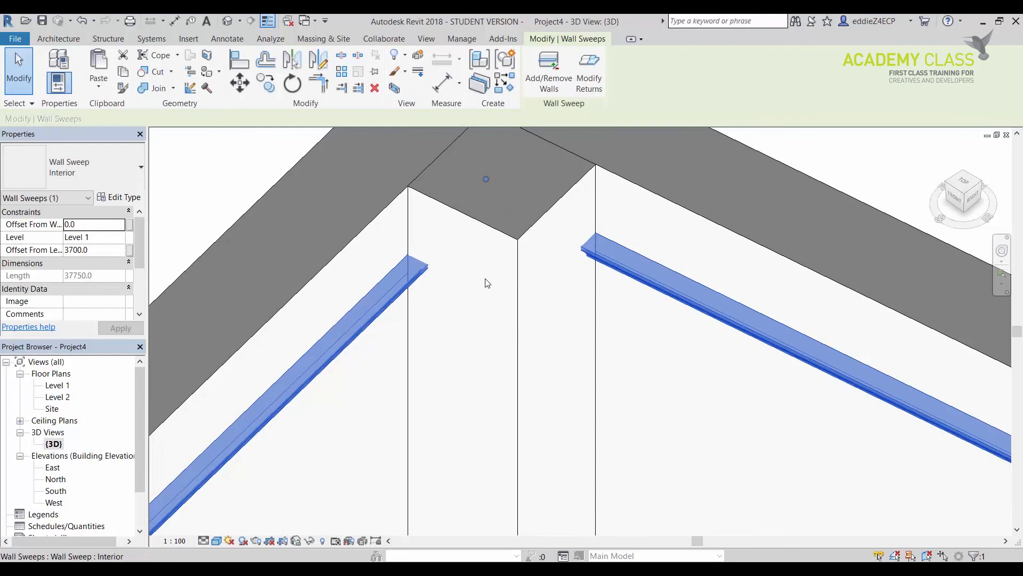
mouse_move(515, 271)
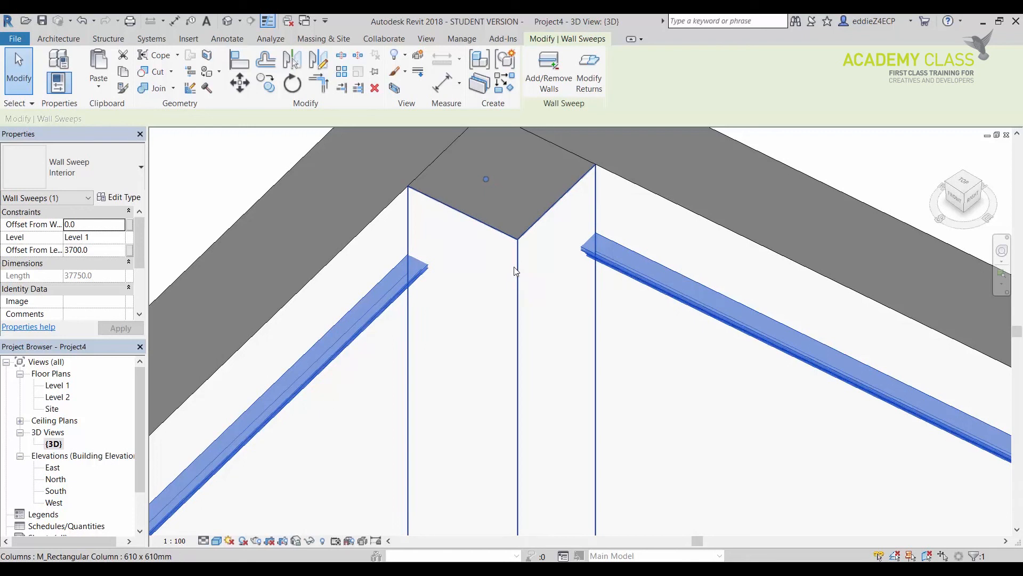
mouse_move(516, 271)
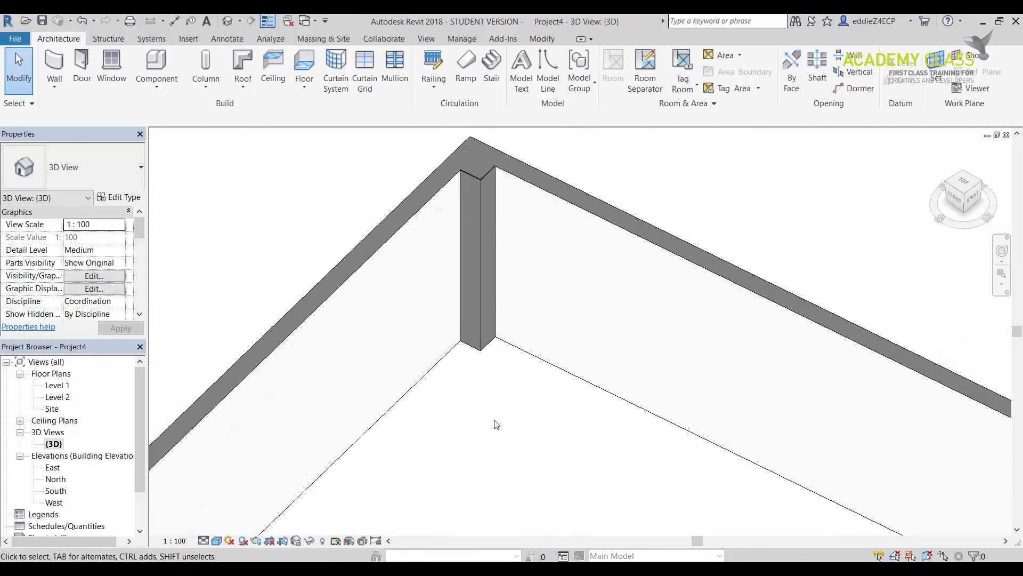
mouse_move(500, 412)
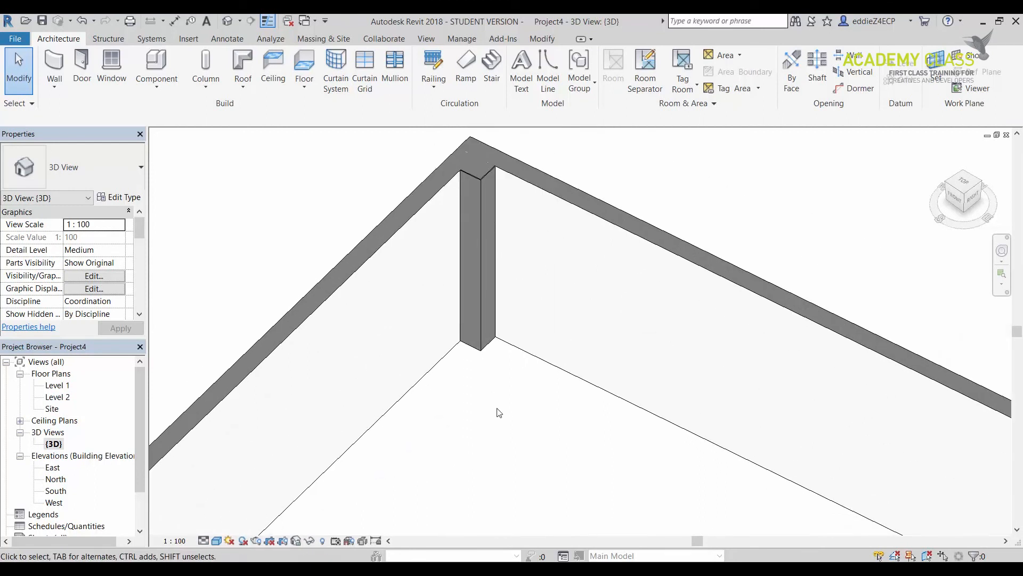
mouse_move(526, 381)
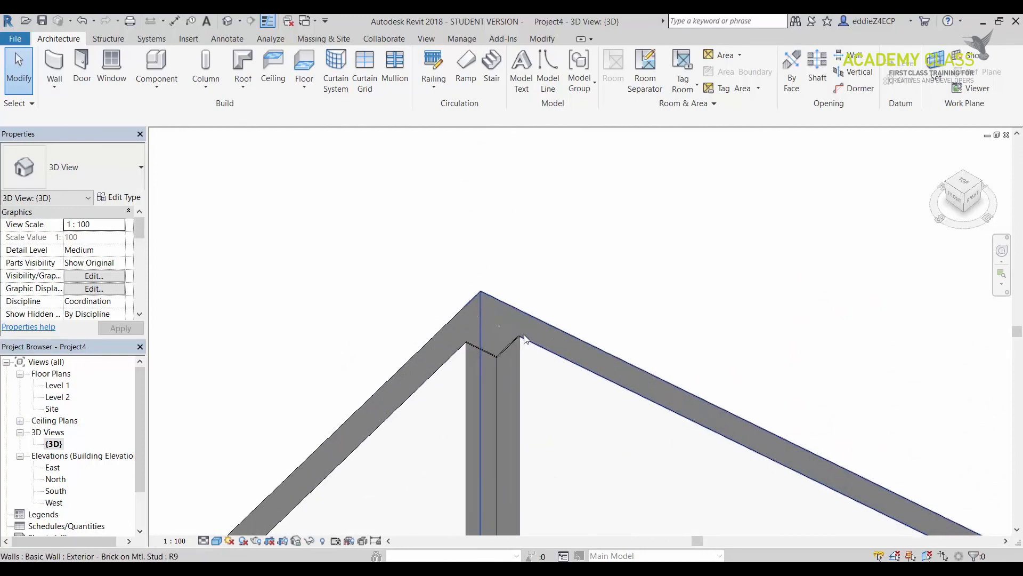
click(486, 363)
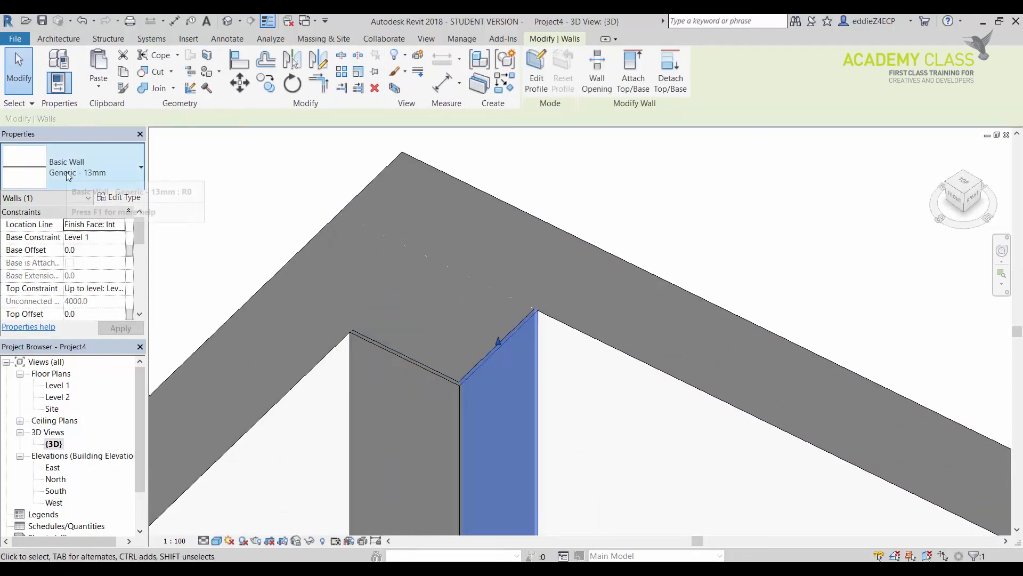
mouse_move(91, 179)
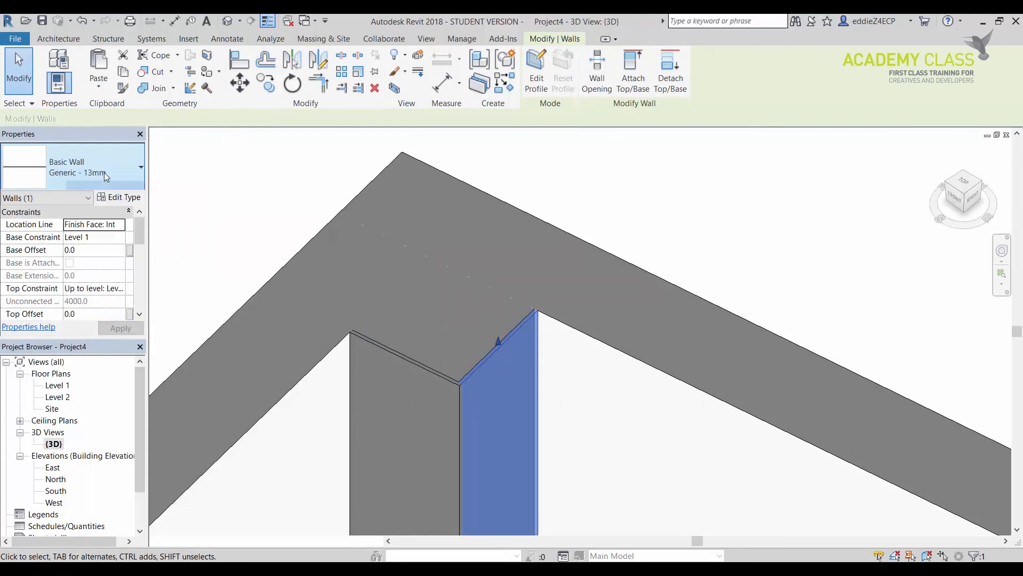
Review the Generic - 13mm wall structure, one 13mm gypsum layer, closing unchanged
click(119, 197)
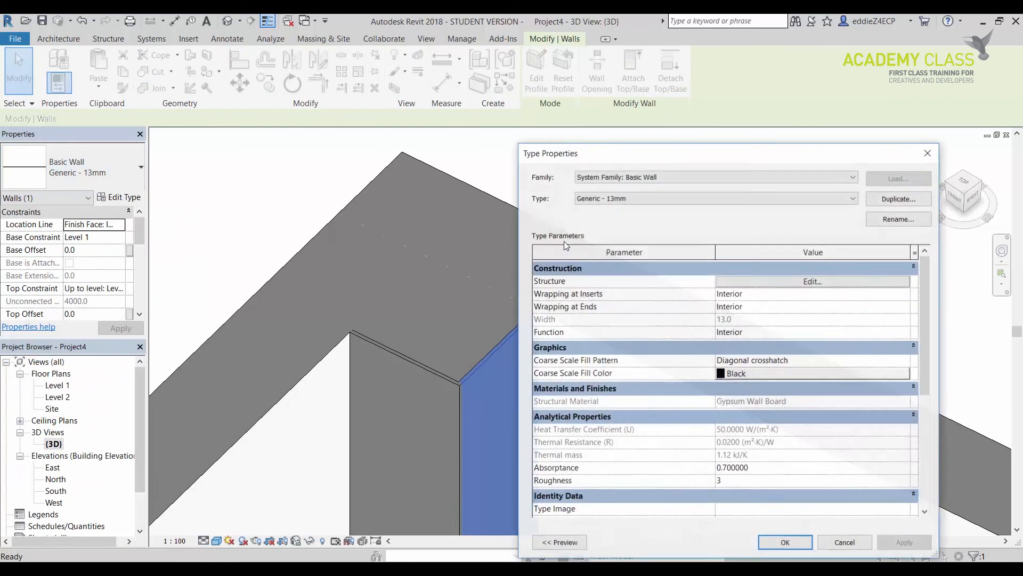
click(811, 281)
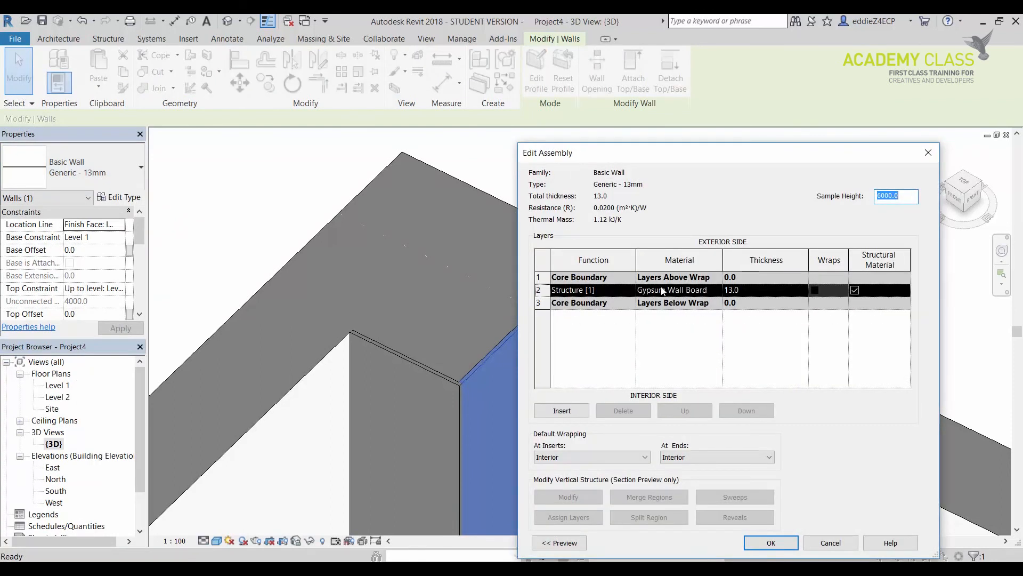
click(771, 543)
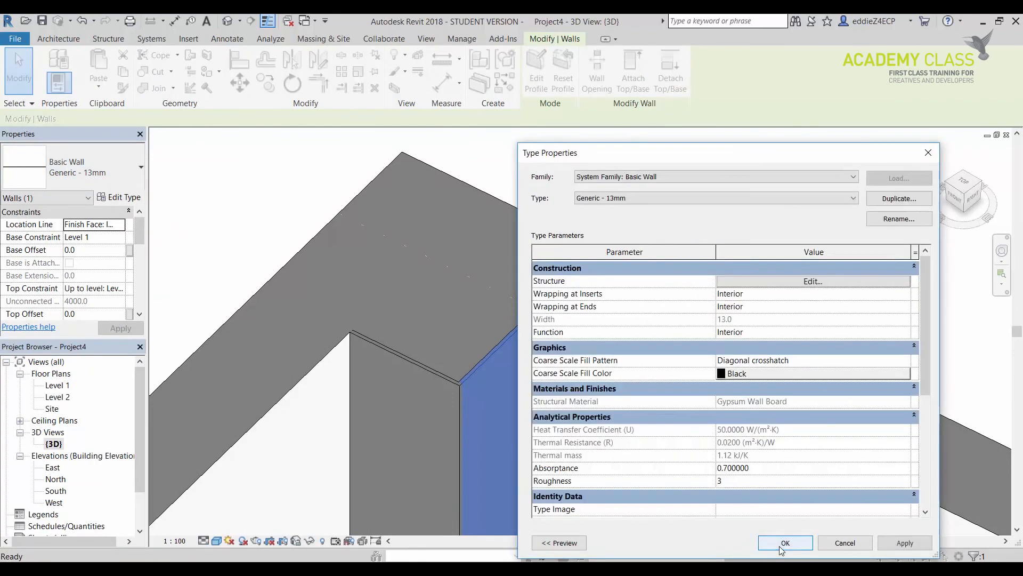
click(786, 542)
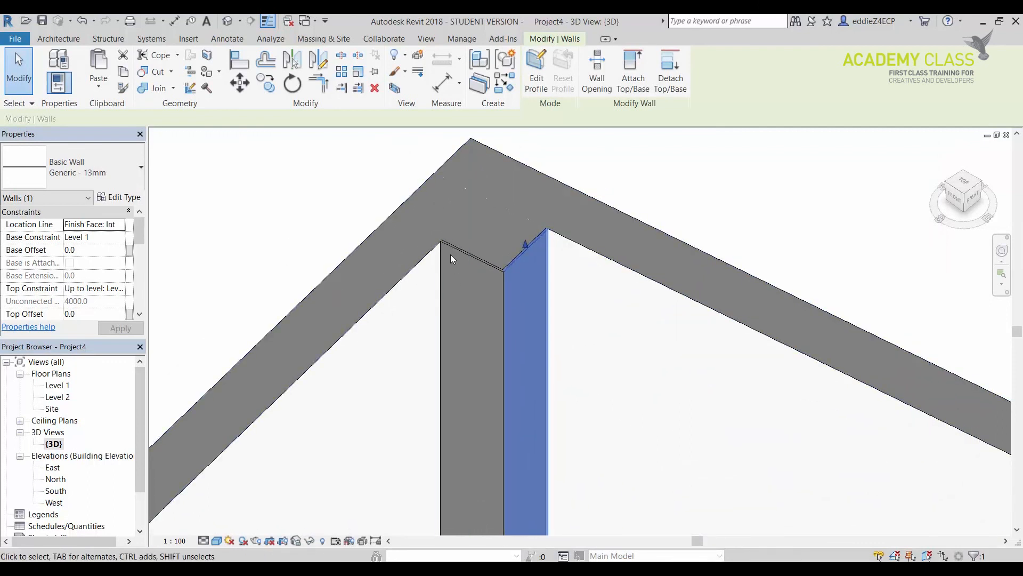
click(463, 274)
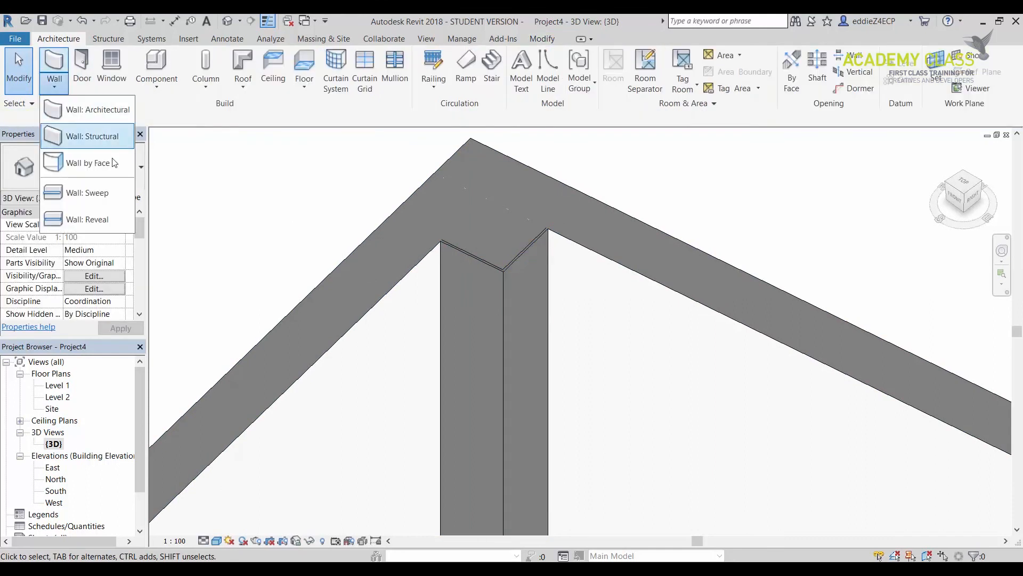
Place the Interior wall sweep along the column's thin 13mm generic walls
click(86, 193)
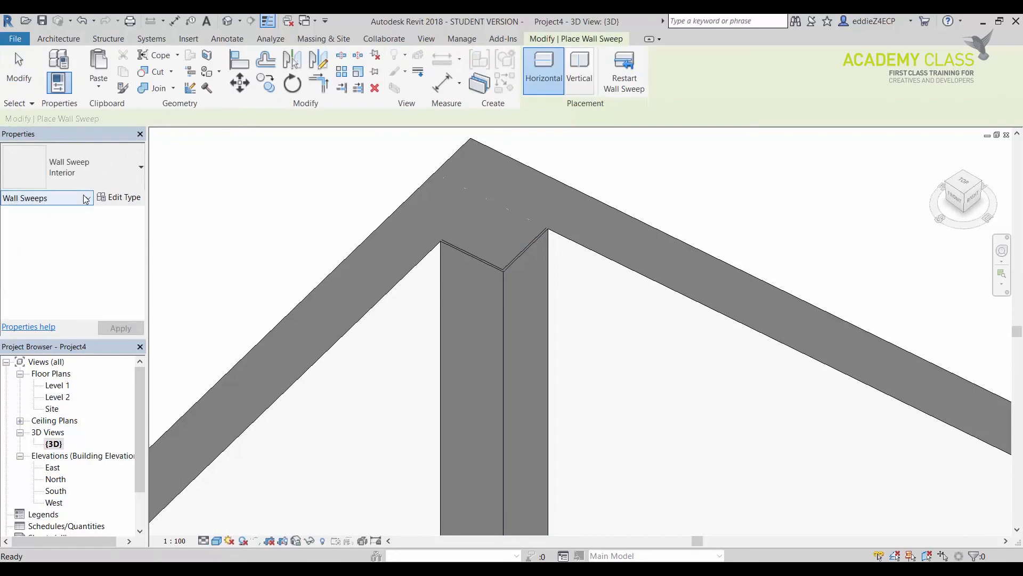
mouse_move(346, 372)
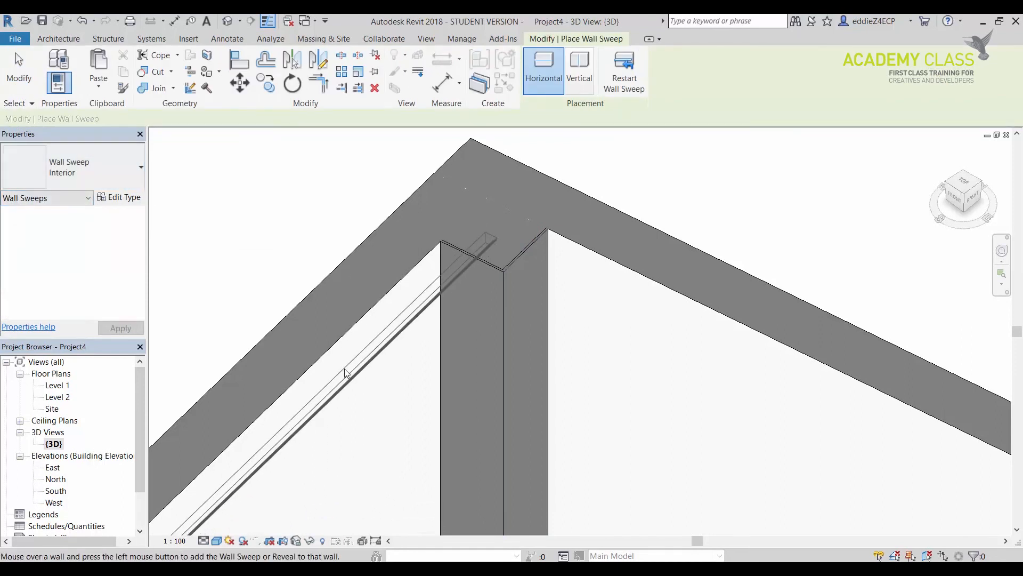
click(568, 277)
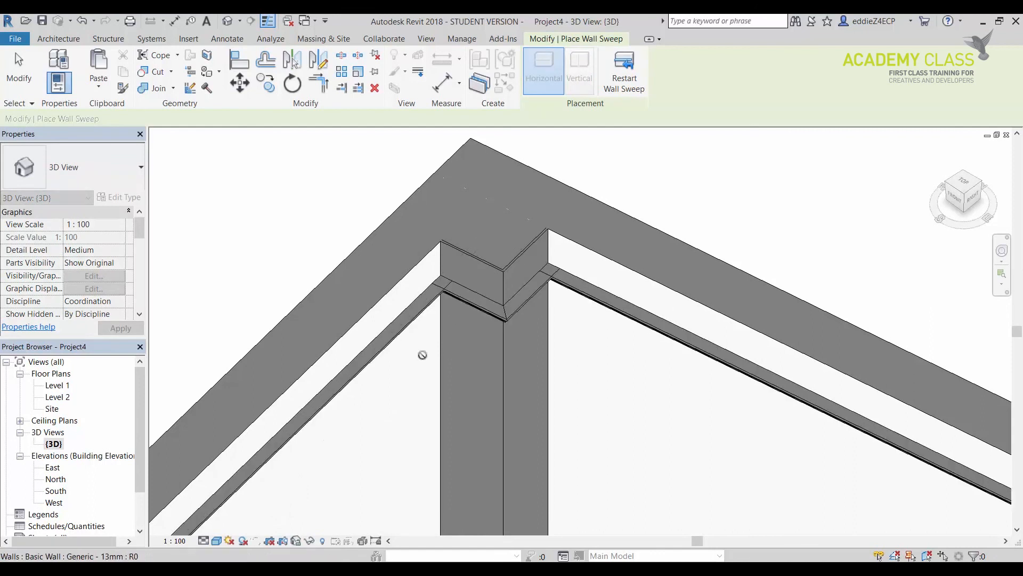
mouse_move(215, 223)
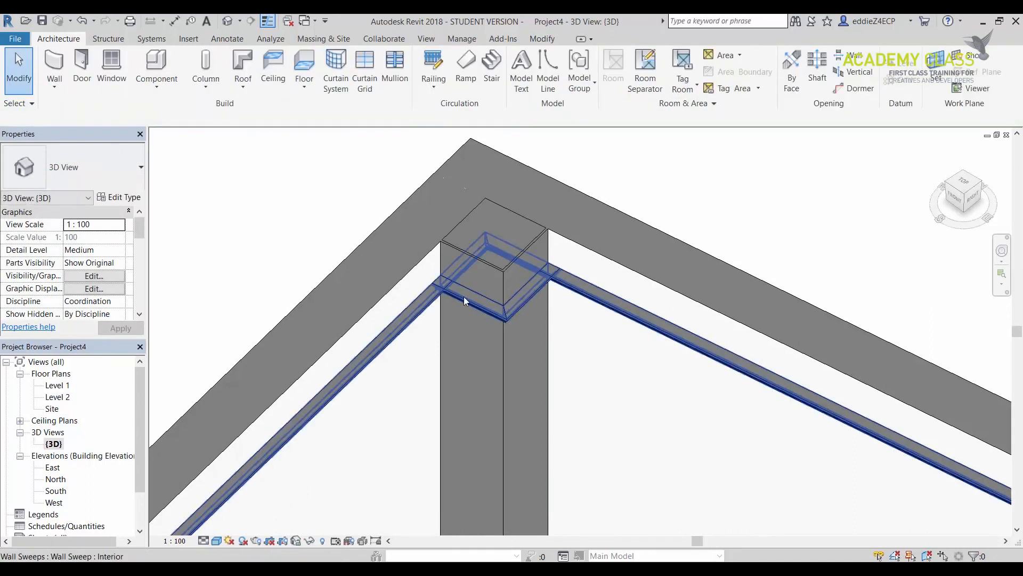
Join the sweep's ends around the column into clean mitred corners
click(523, 236)
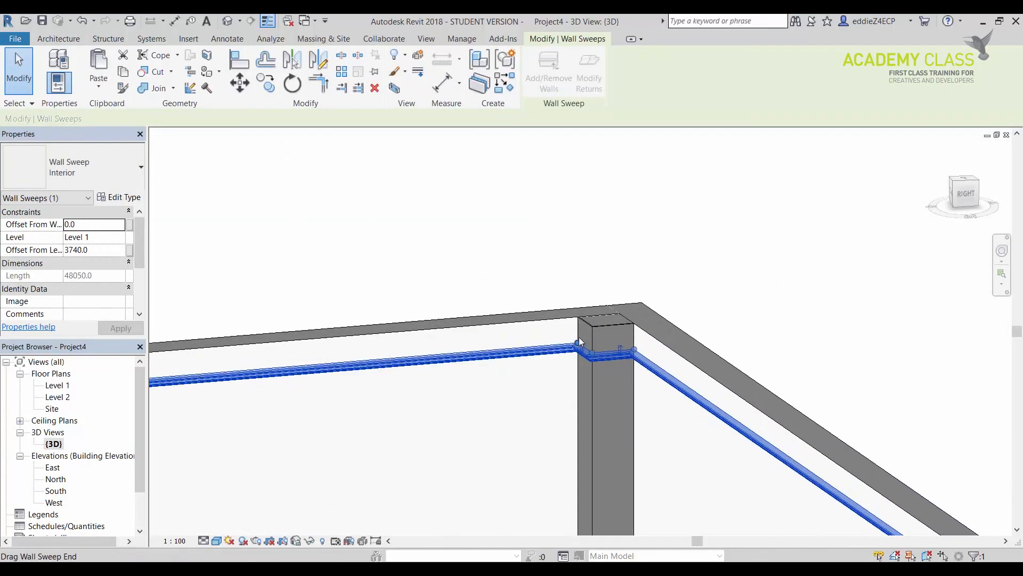
mouse_move(581, 336)
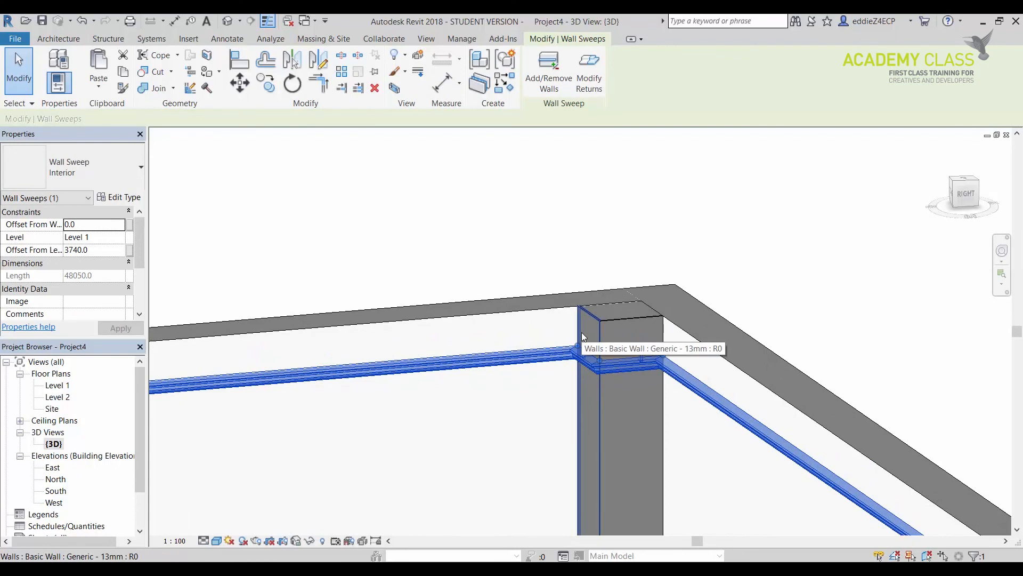
mouse_move(568, 343)
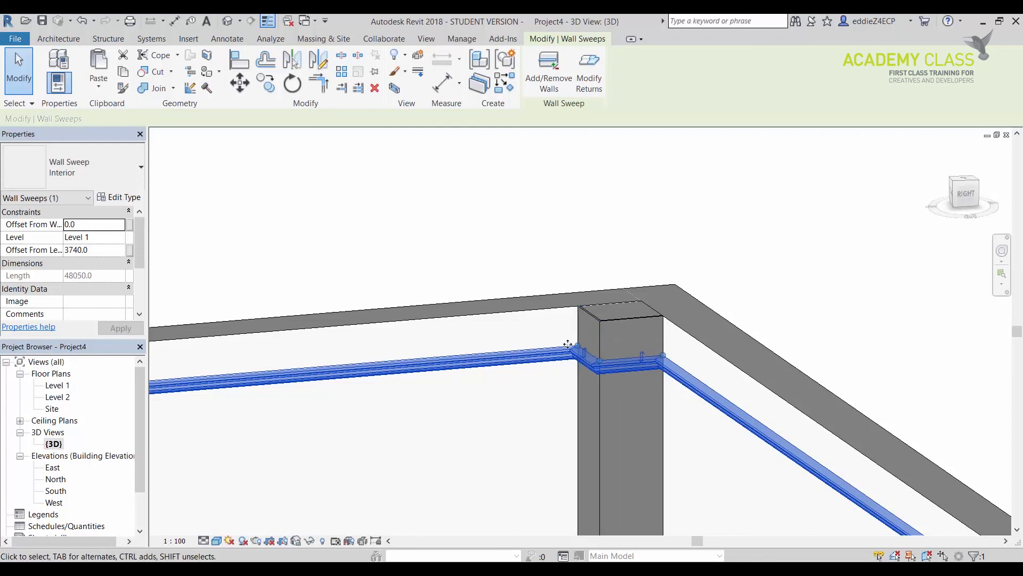
mouse_move(627, 343)
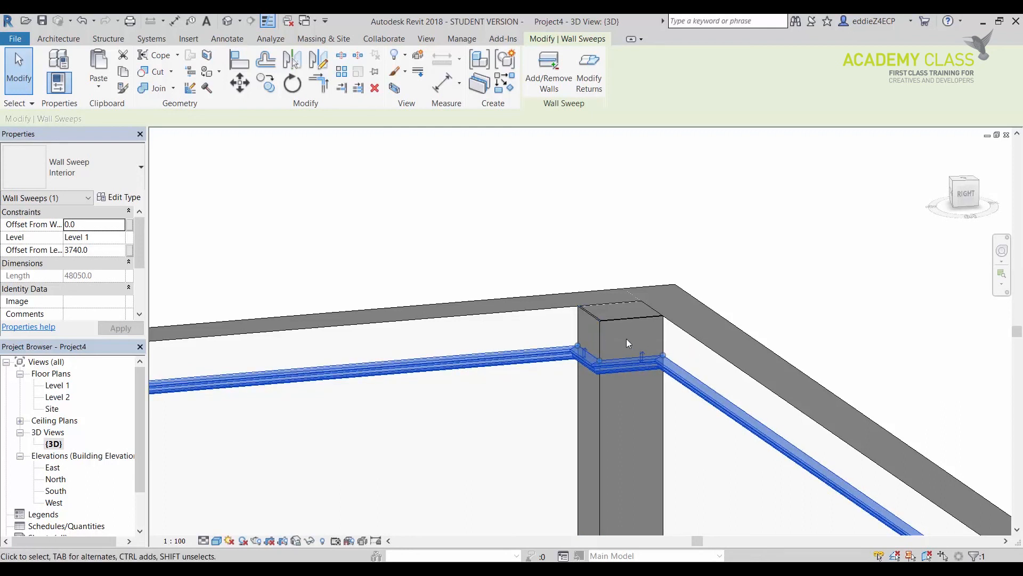
mouse_move(663, 357)
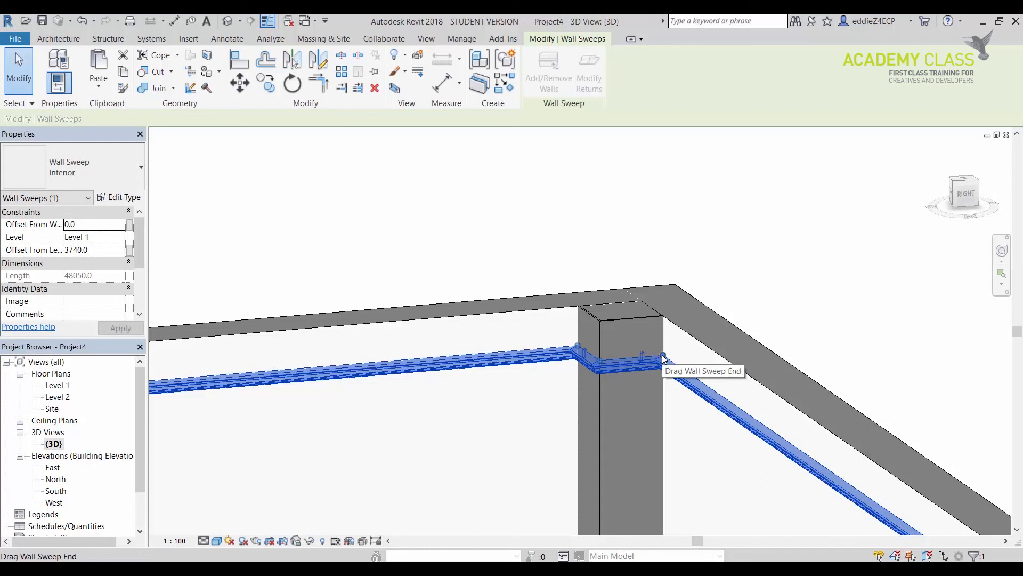
mouse_move(614, 387)
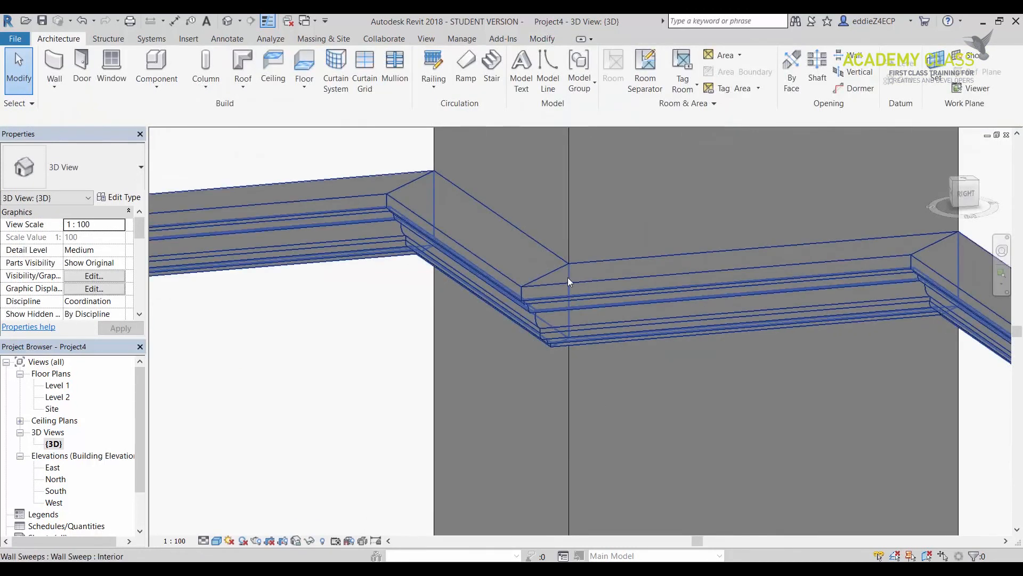
click(667, 398)
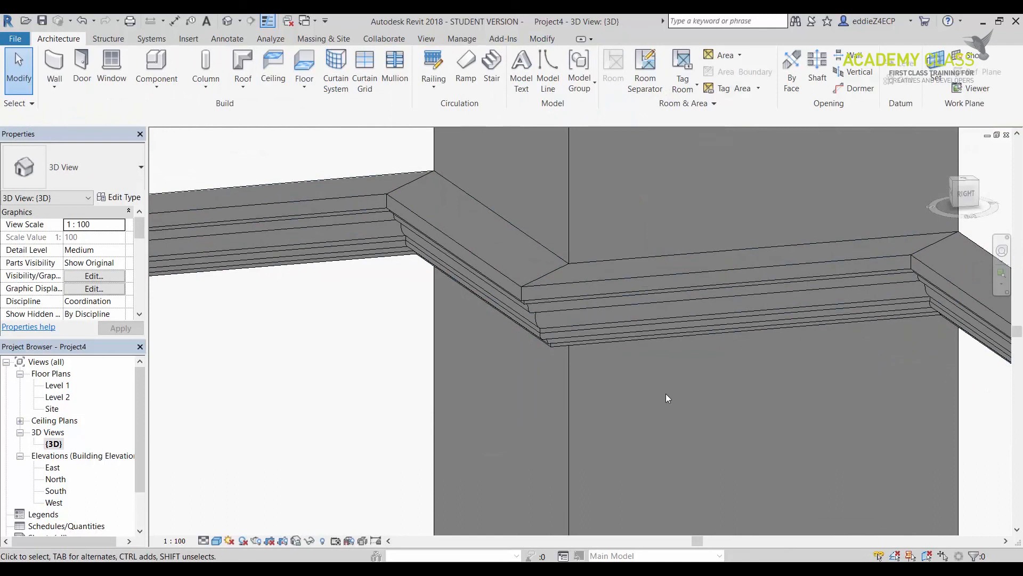